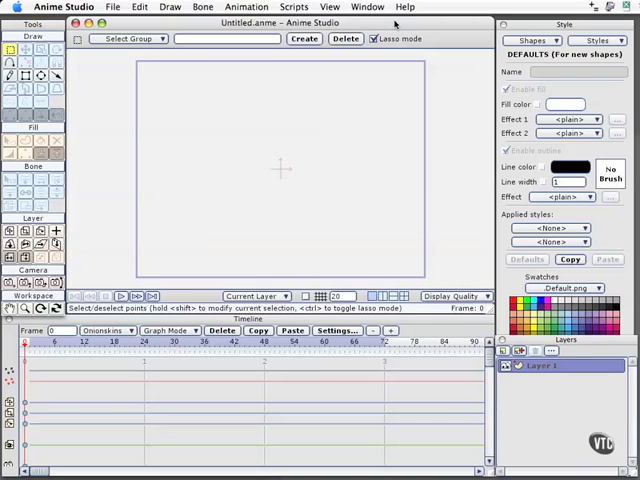
mouse_move(408, 114)
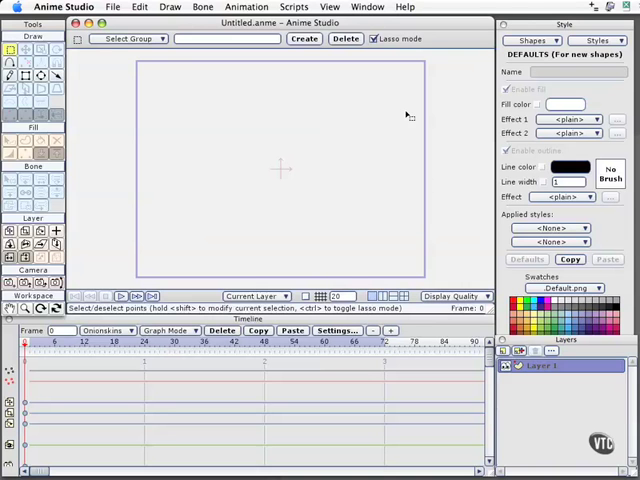
mouse_move(400, 117)
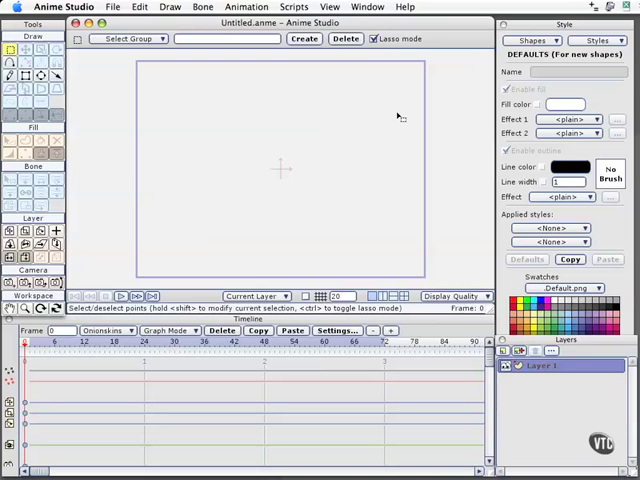
mouse_move(368, 108)
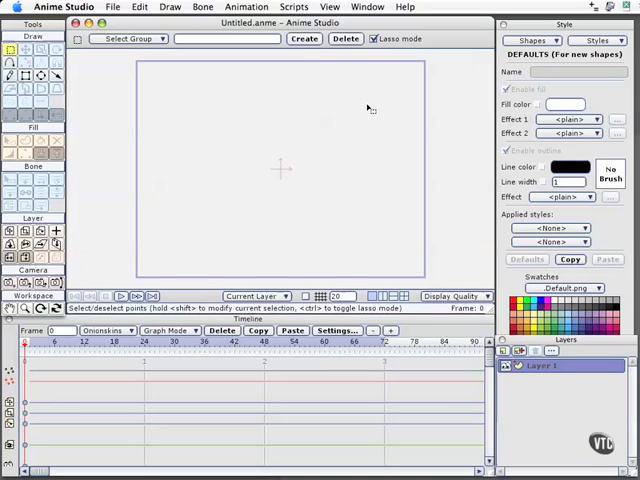
mouse_move(343, 108)
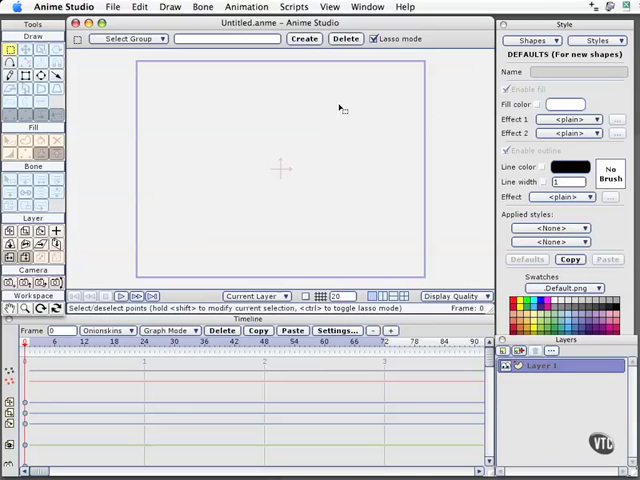
mouse_move(328, 107)
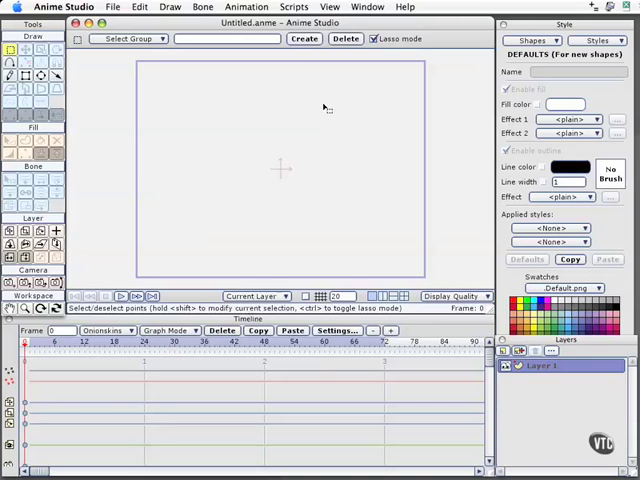
mouse_move(278, 103)
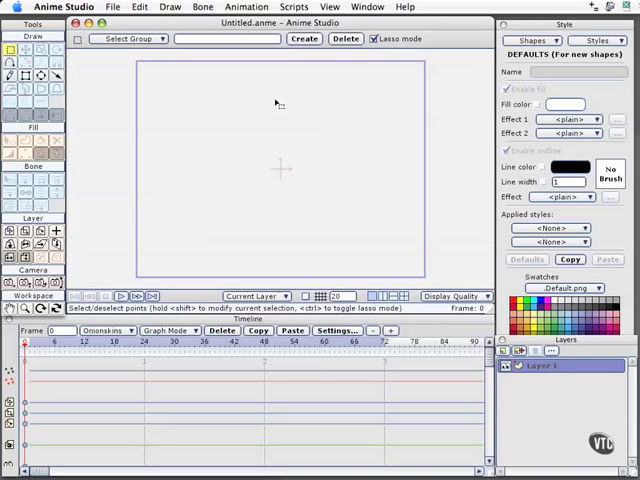
mouse_move(220, 68)
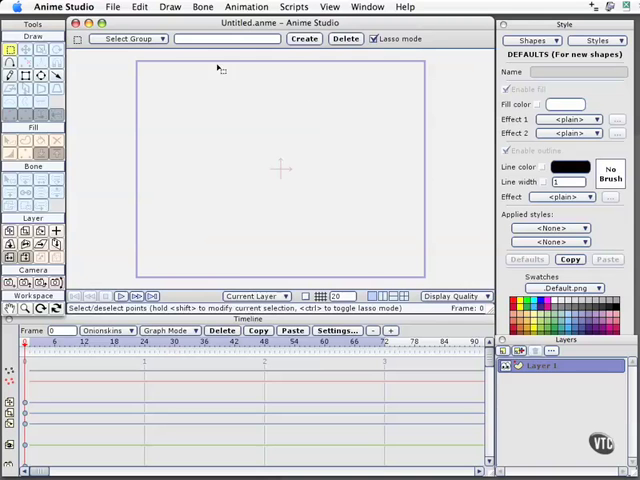
Start an Adobe Illustrator file import from the File menu.
left_click(113, 7)
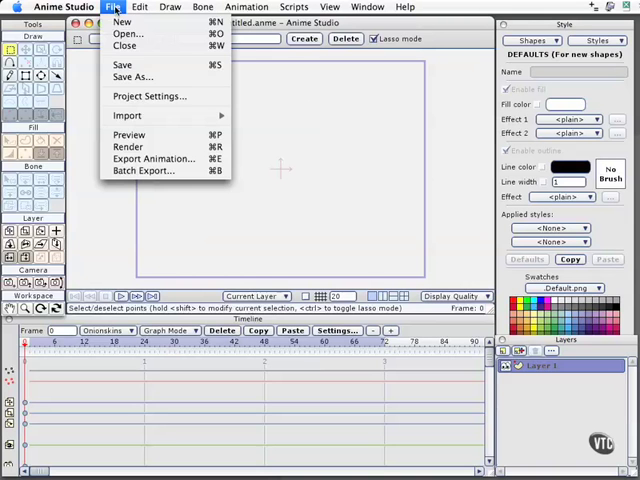
mouse_move(127, 115)
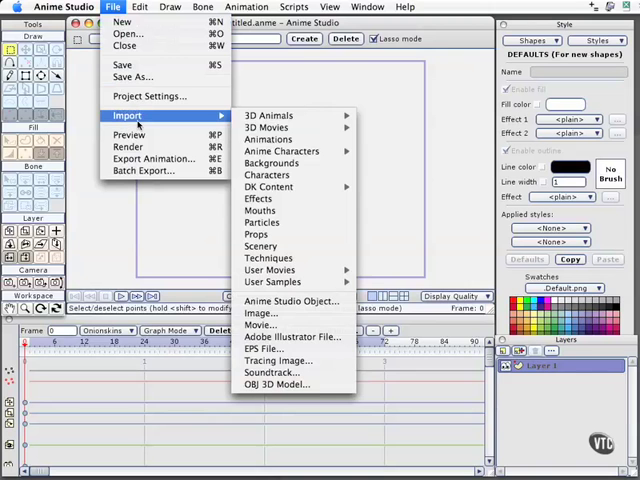
mouse_move(270, 270)
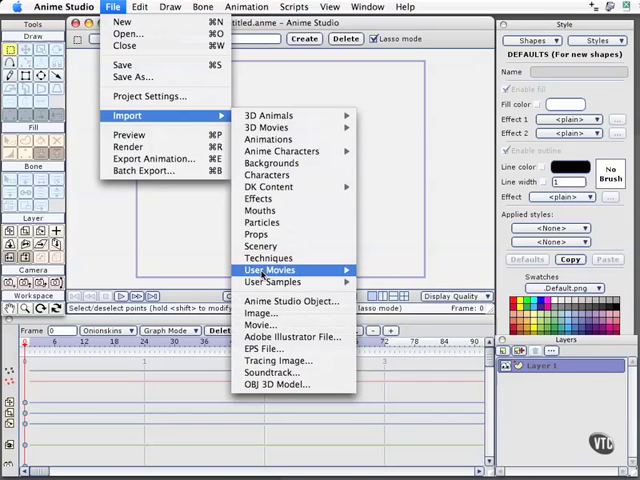
mouse_move(290, 336)
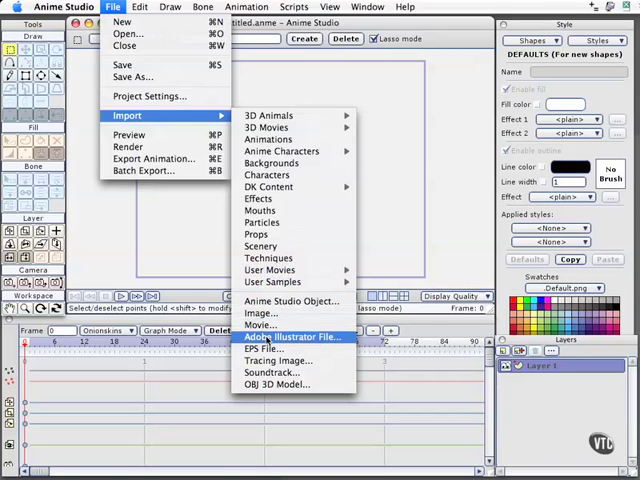
left_click(293, 336)
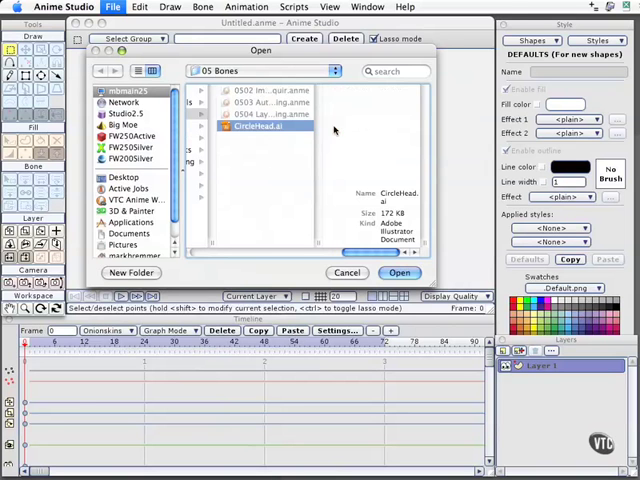
Confirm importing CircleHead.ai so the stick figure appears on the canvas.
left_click(399, 272)
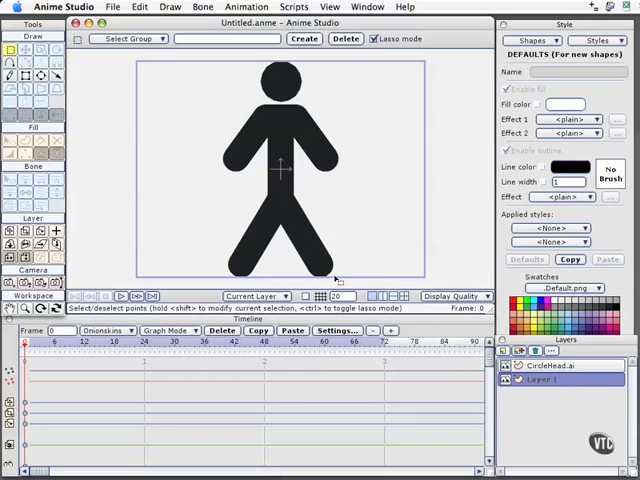
mouse_move(300, 170)
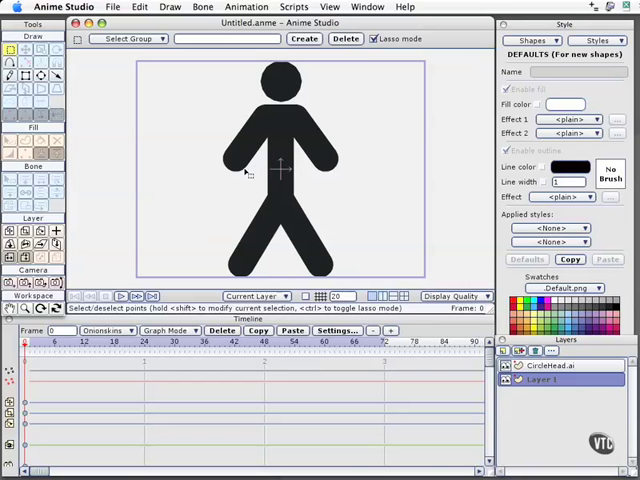
mouse_move(261, 126)
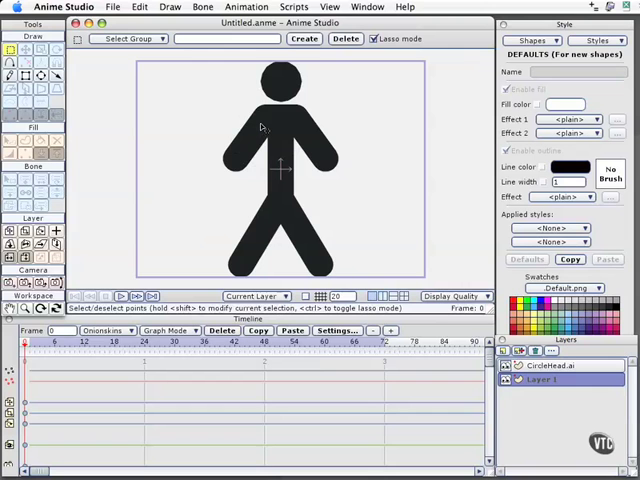
mouse_move(264, 127)
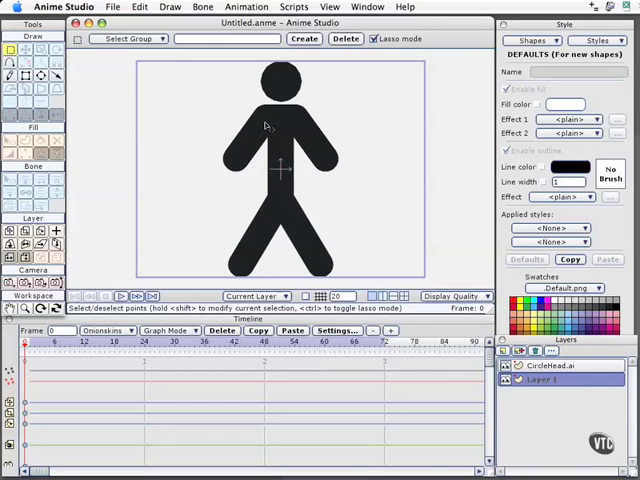
mouse_move(277, 152)
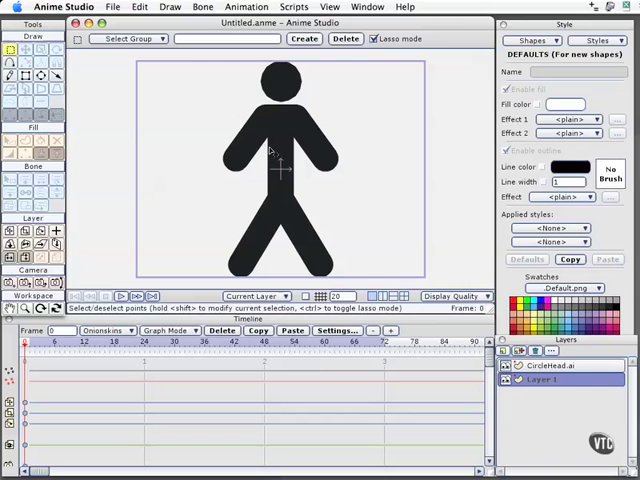
mouse_move(262, 178)
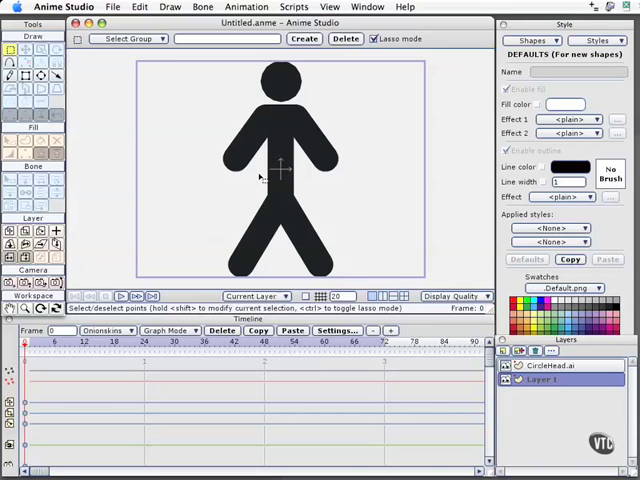
mouse_move(262, 170)
type("CircleHeadBo")
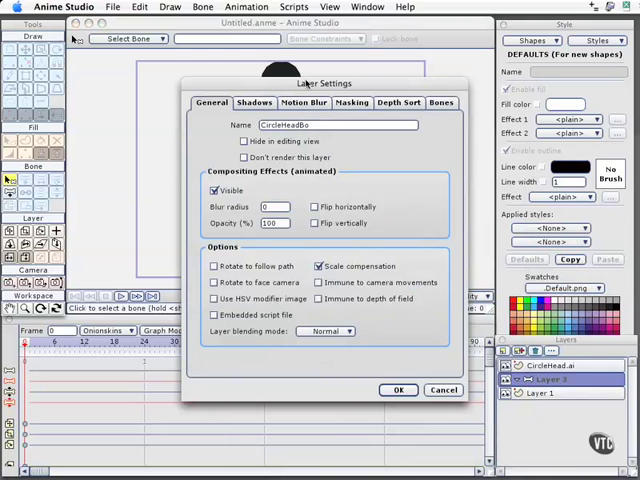
Confirm the new bone layer's name CircleHeadBones in Layer Settings.
left_click(398, 390)
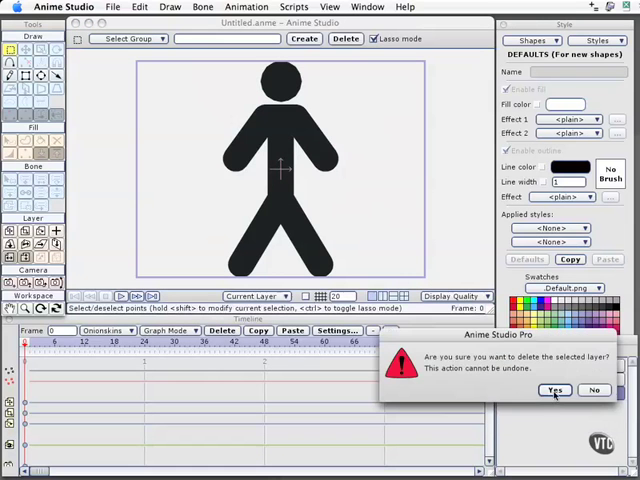
Confirm deleting the unused Layer 1.
left_click(555, 390)
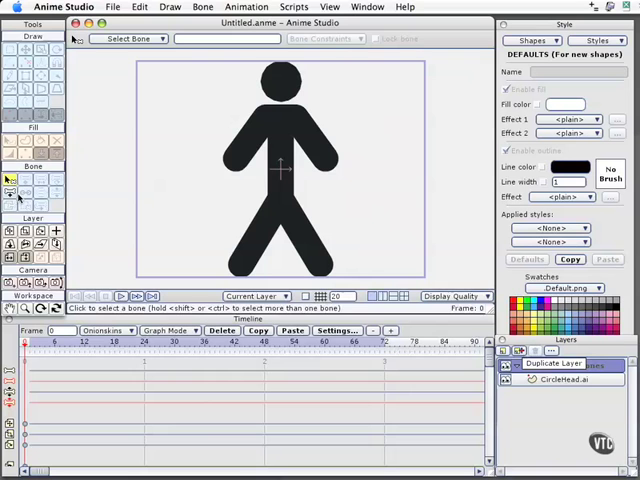
Draw bones through the figure with the Add Bone tool, including one along the upper arm.
left_click(10, 191)
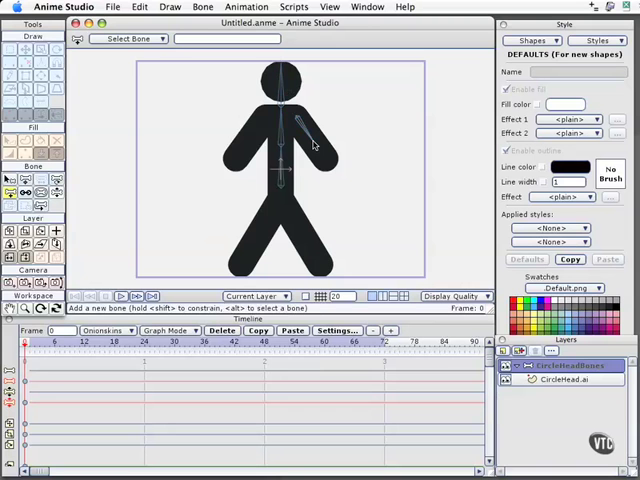
left_click(310, 150)
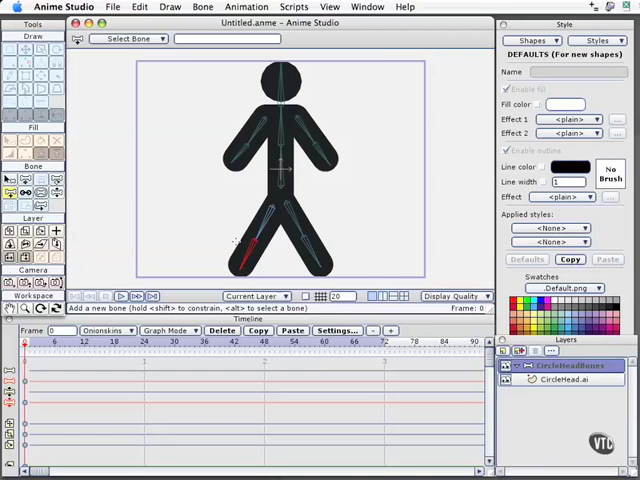
mouse_move(193, 205)
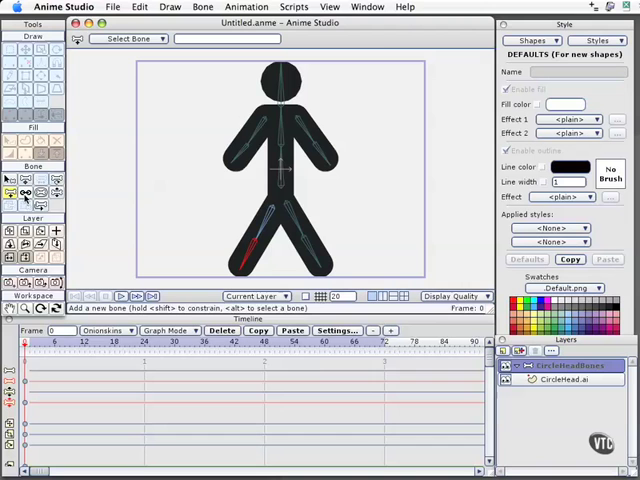
mouse_move(24, 205)
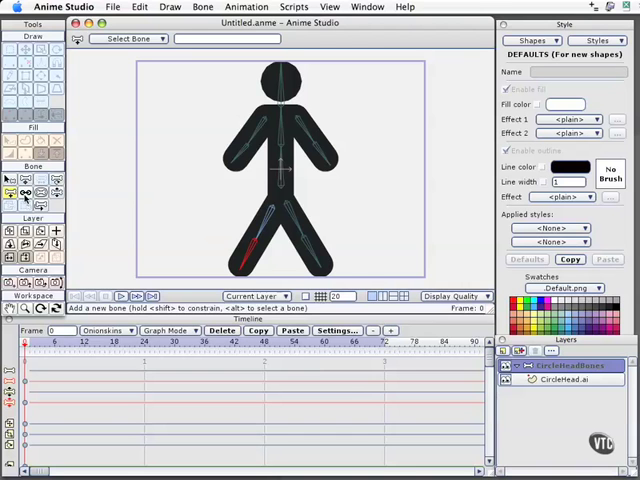
mouse_move(18, 207)
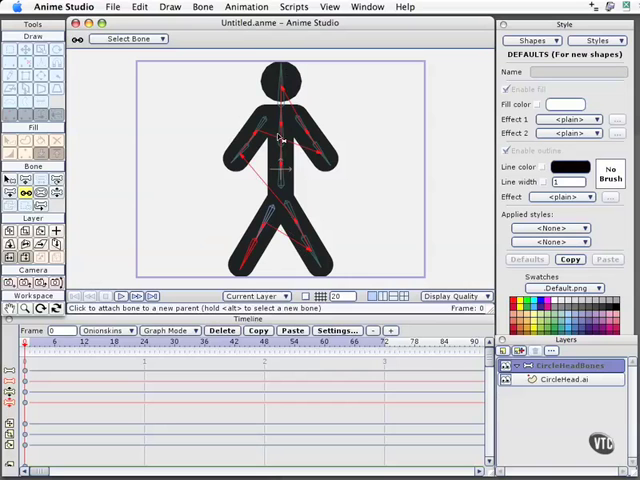
mouse_move(280, 162)
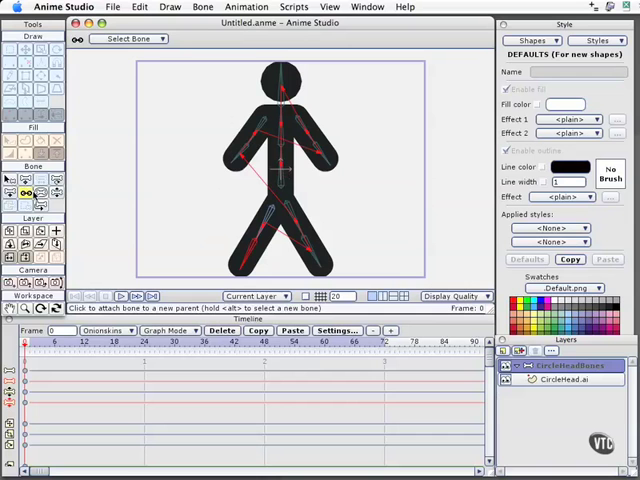
mouse_move(27, 192)
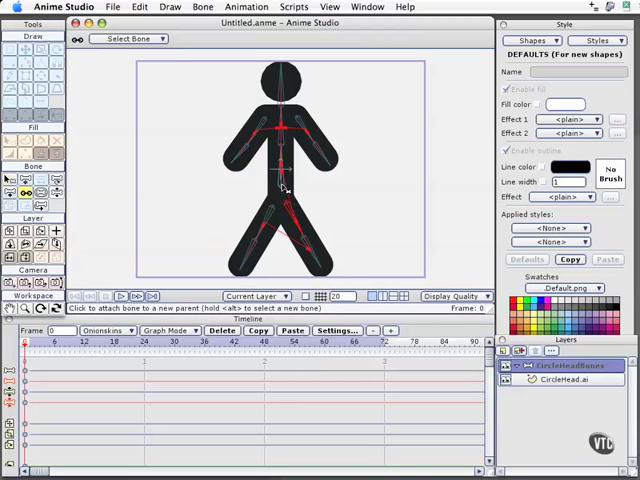
mouse_move(280, 215)
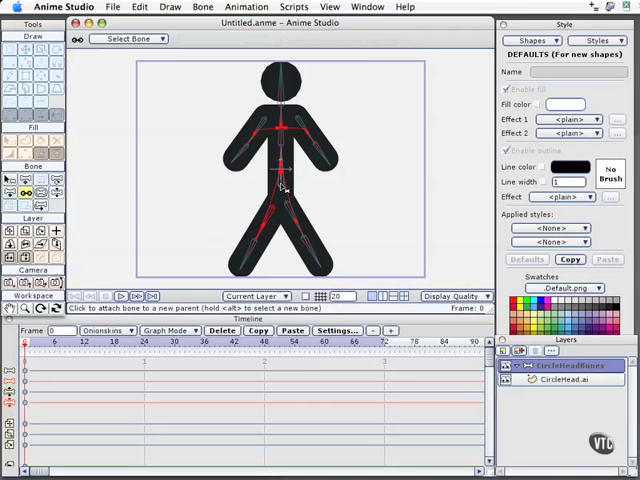
mouse_move(320, 262)
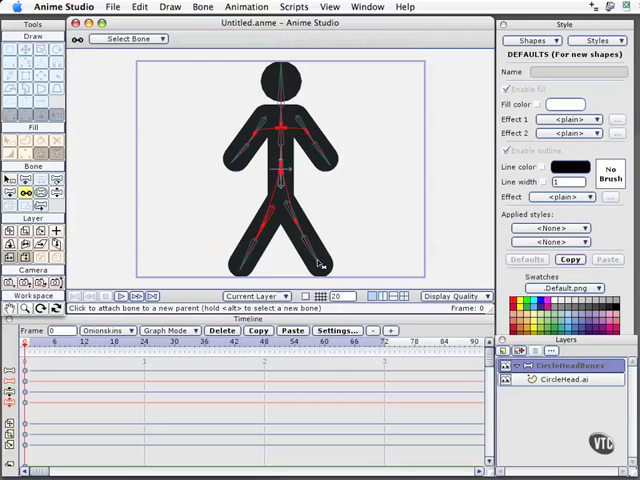